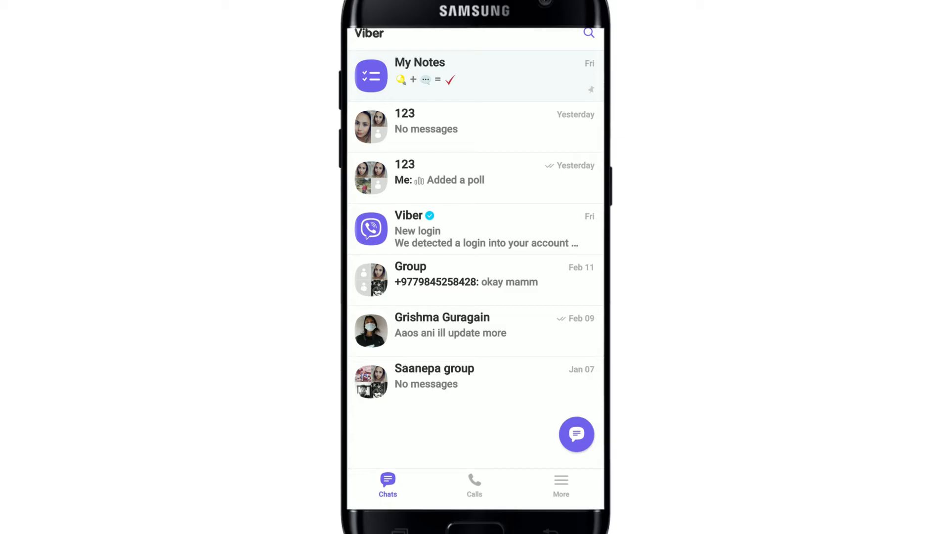
# Go from the More page through Settings into Viber's Account settings.
pyautogui.click(560, 484)
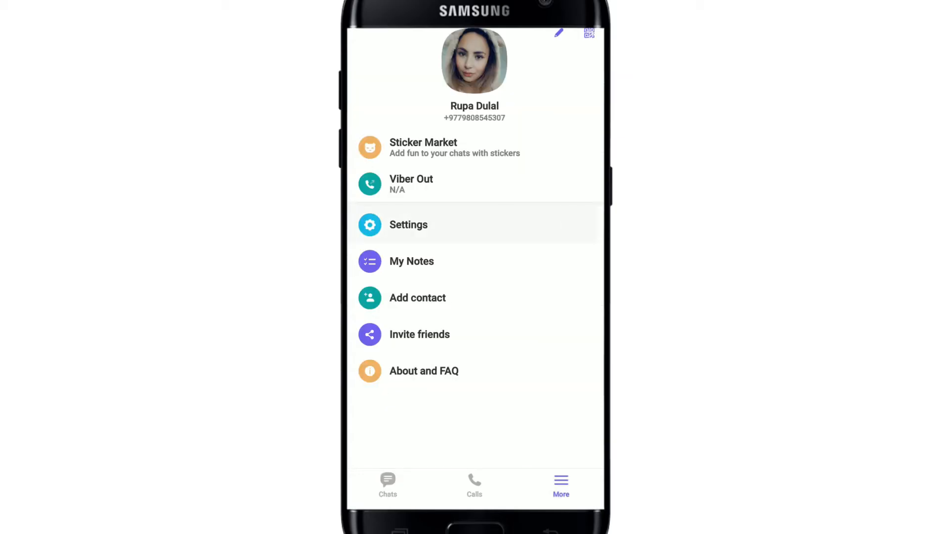
pyautogui.click(409, 224)
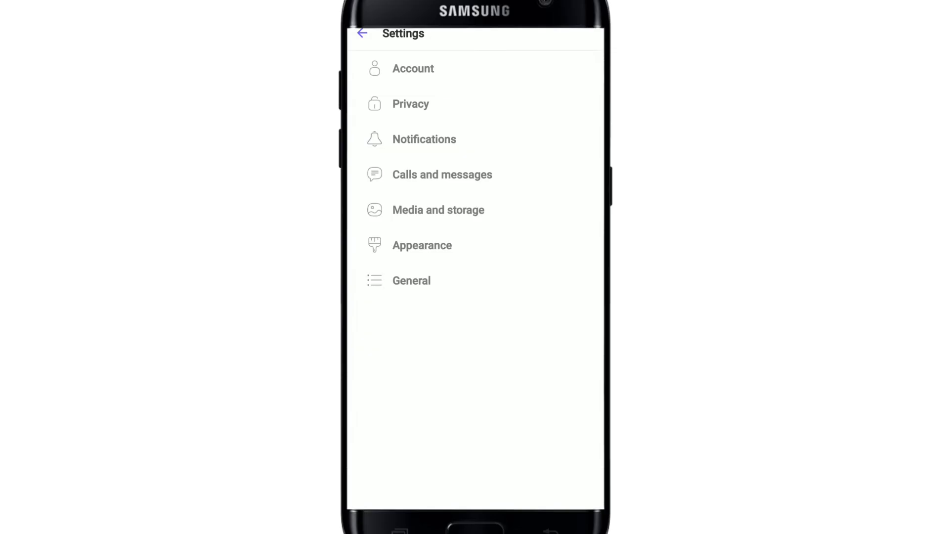
pyautogui.click(413, 68)
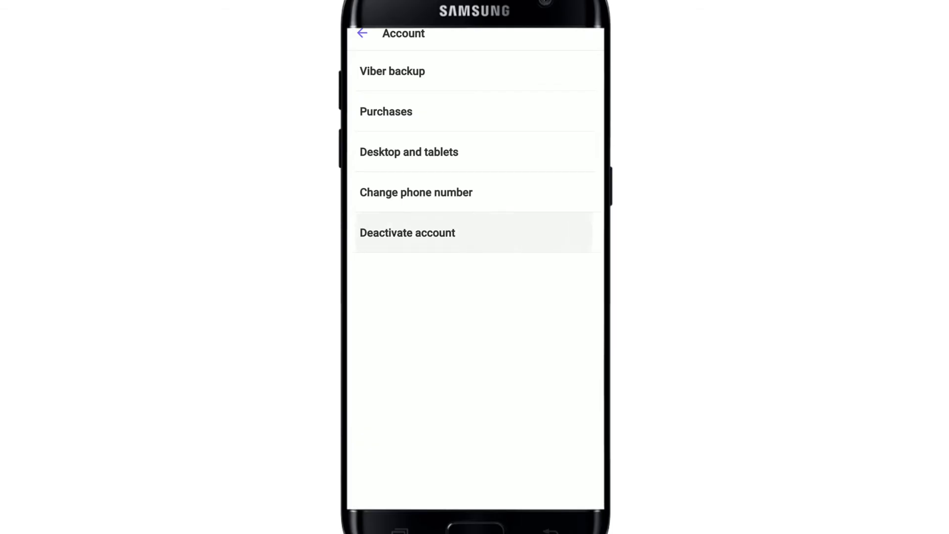
# Deactivate the account with Nepal as country code, confirming permanent deletion.
pyautogui.click(407, 233)
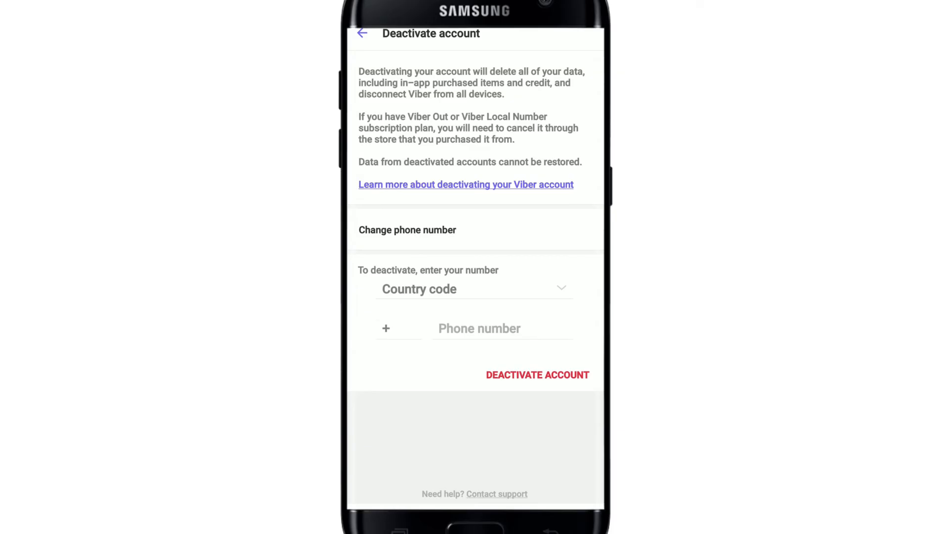
pyautogui.click(475, 289)
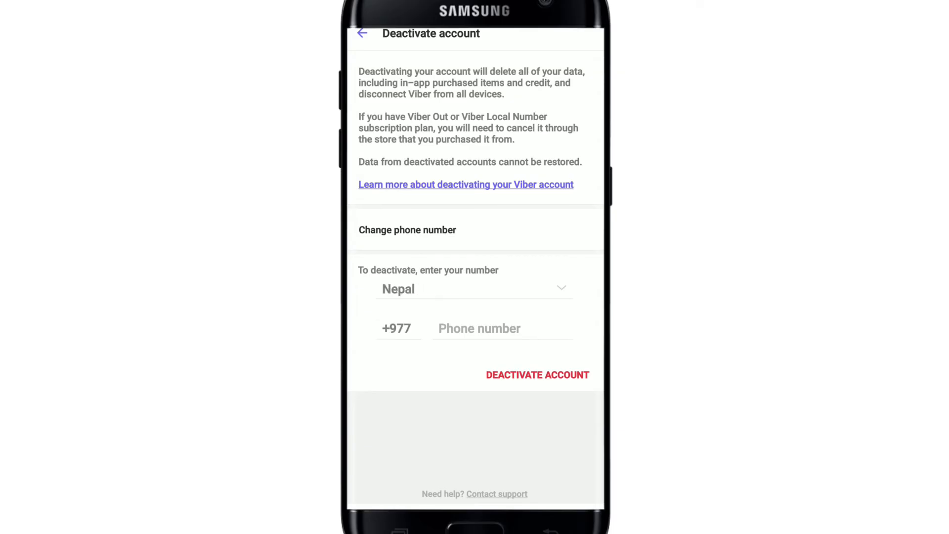
pyautogui.click(502, 329)
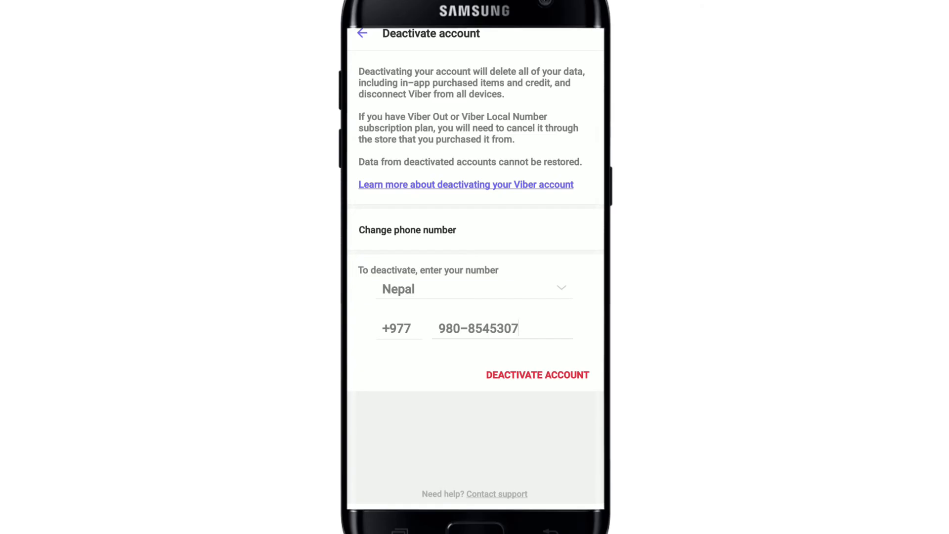
pyautogui.click(537, 375)
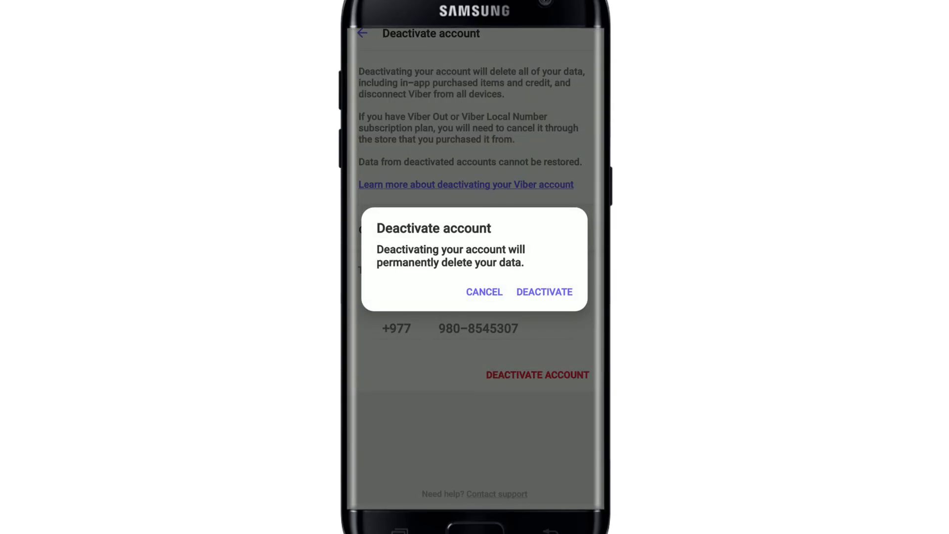
pyautogui.click(543, 292)
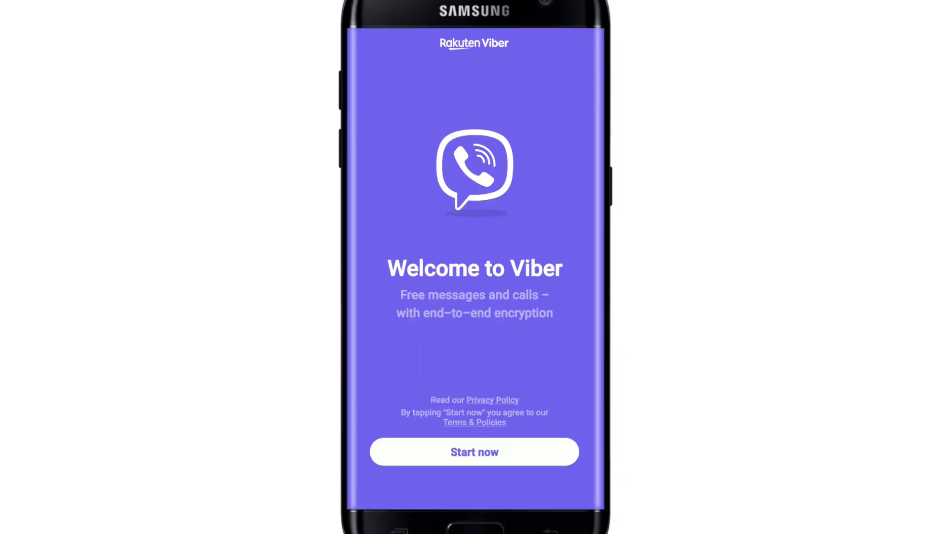